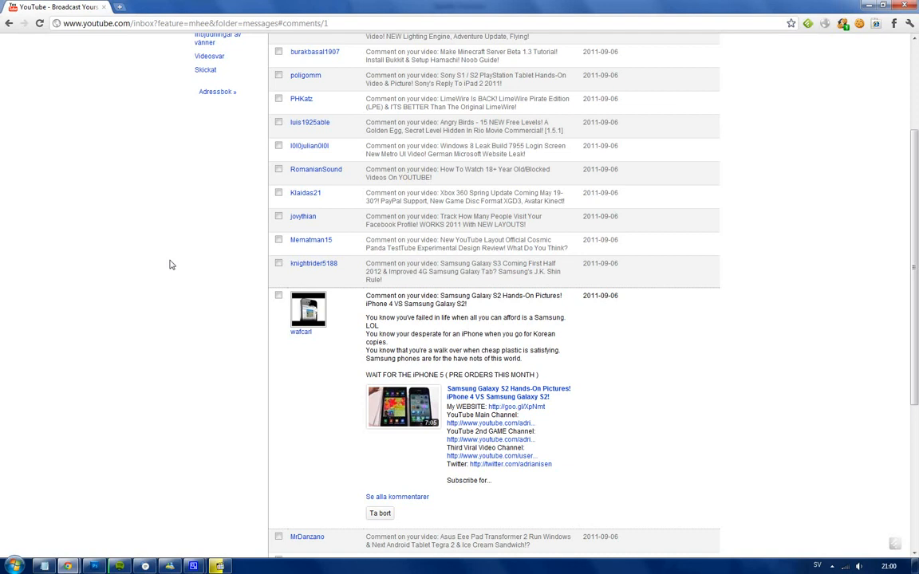
mouse_move(172, 178)
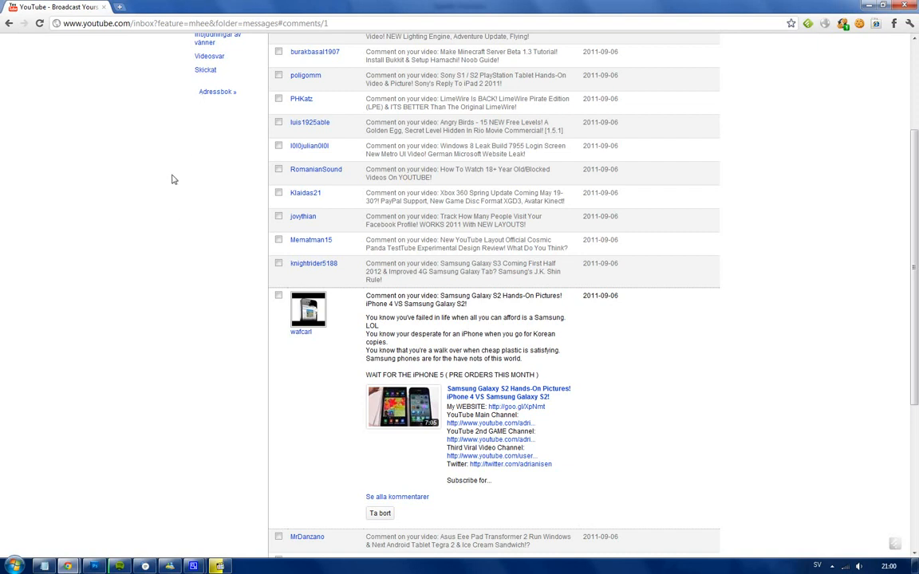